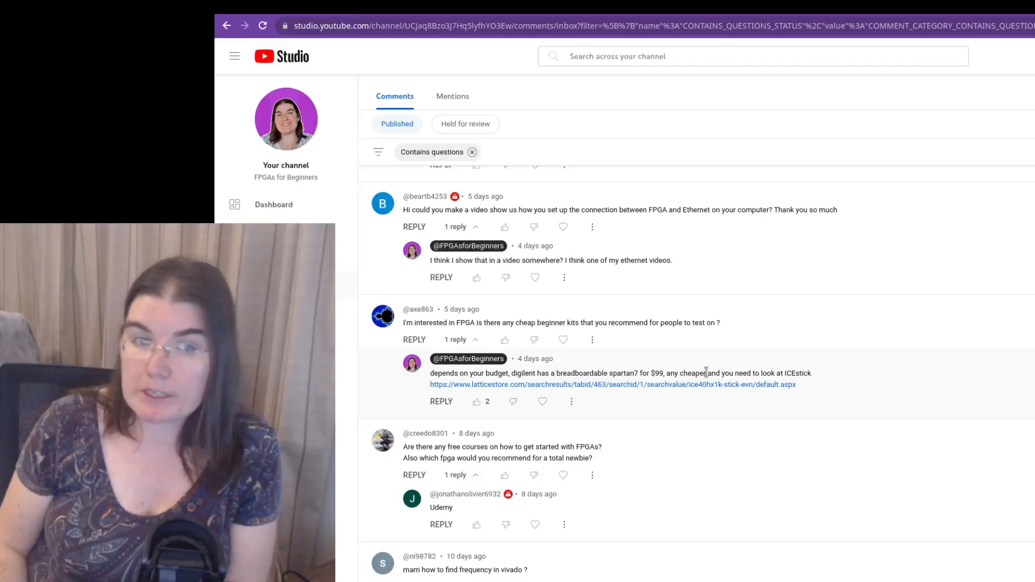
Step: Scroll the question-filtered comments down to the HDLBits and AXI interconnect questions
scroll(down, 3)
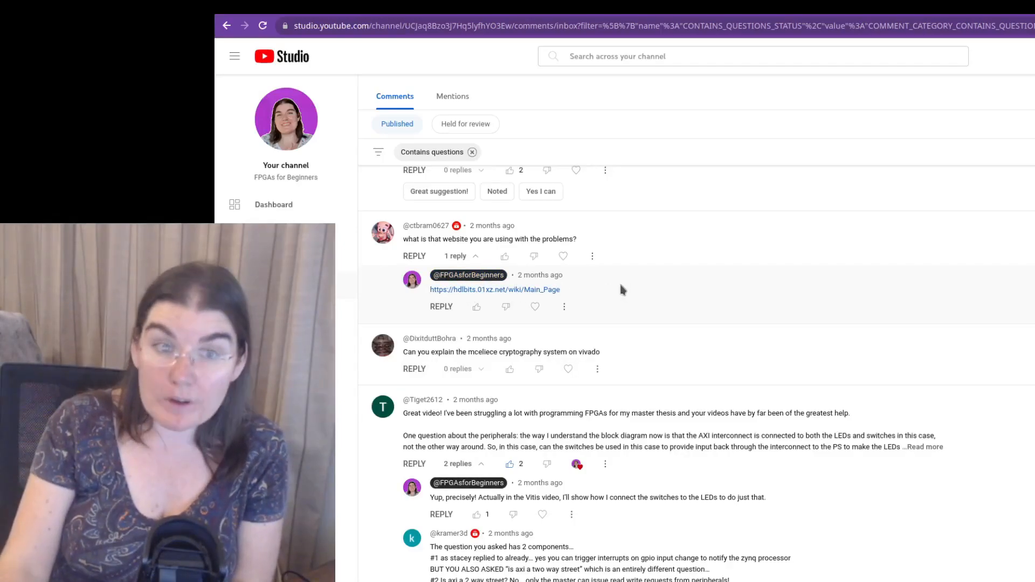
scroll(down, 3)
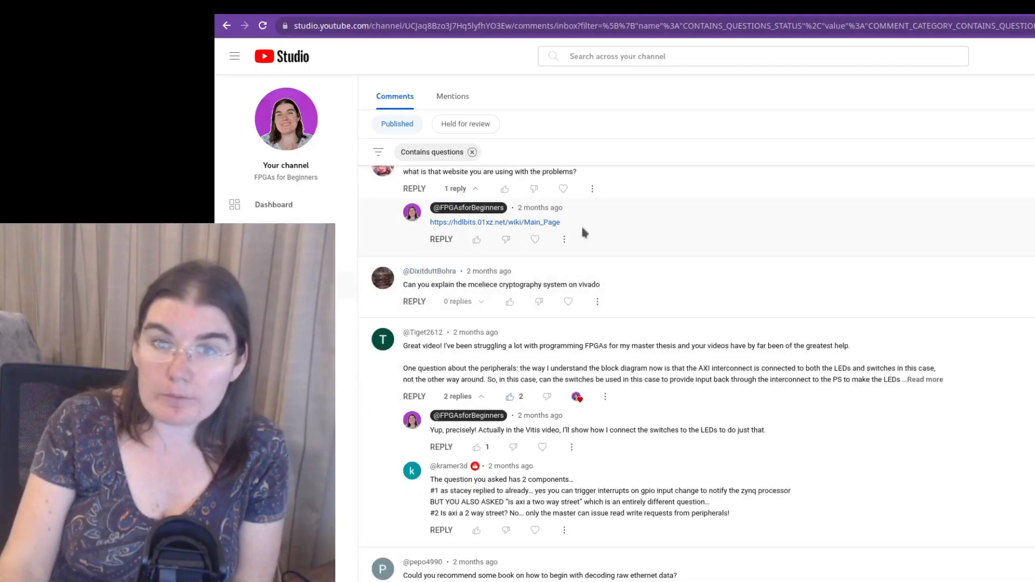
mouse_move(627, 123)
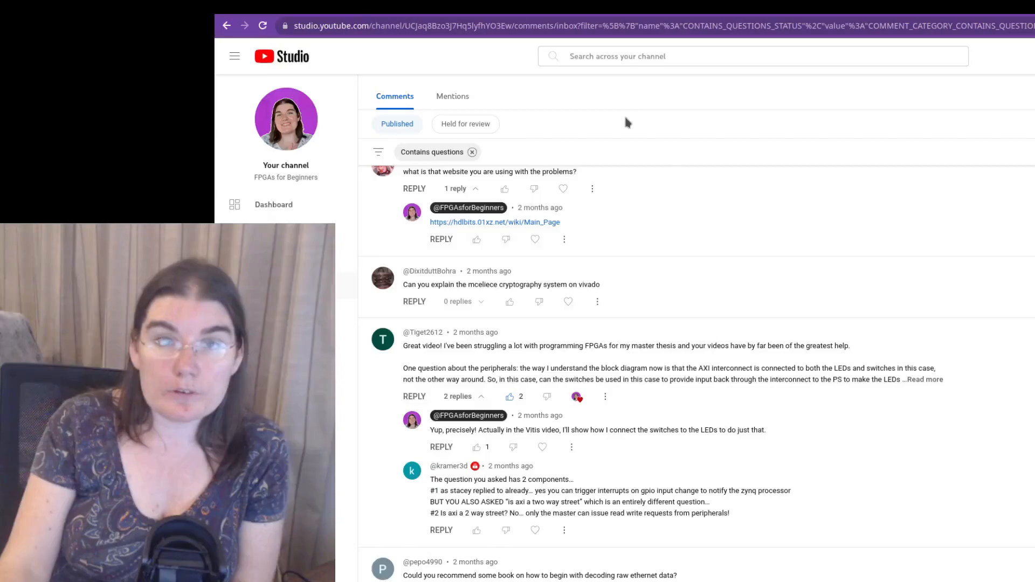
Step: Scroll past the AXI thread to the ethernet book and VHDL/Verilog learning questions
scroll(down, 3)
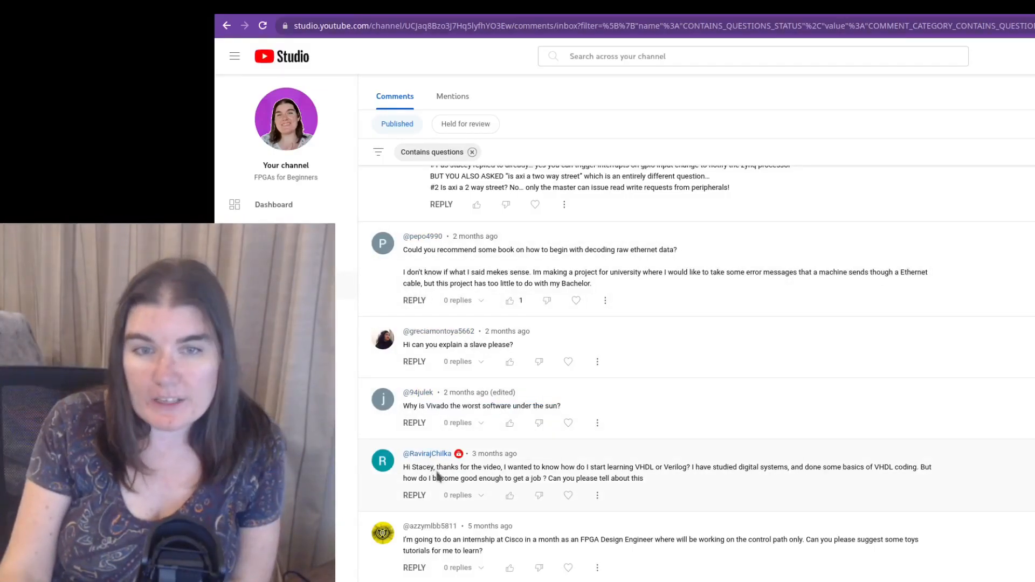
Step: Highlight the 'how to start learning VHDL' text, then scroll to six-month-old questions
drag(438, 467, 632, 466)
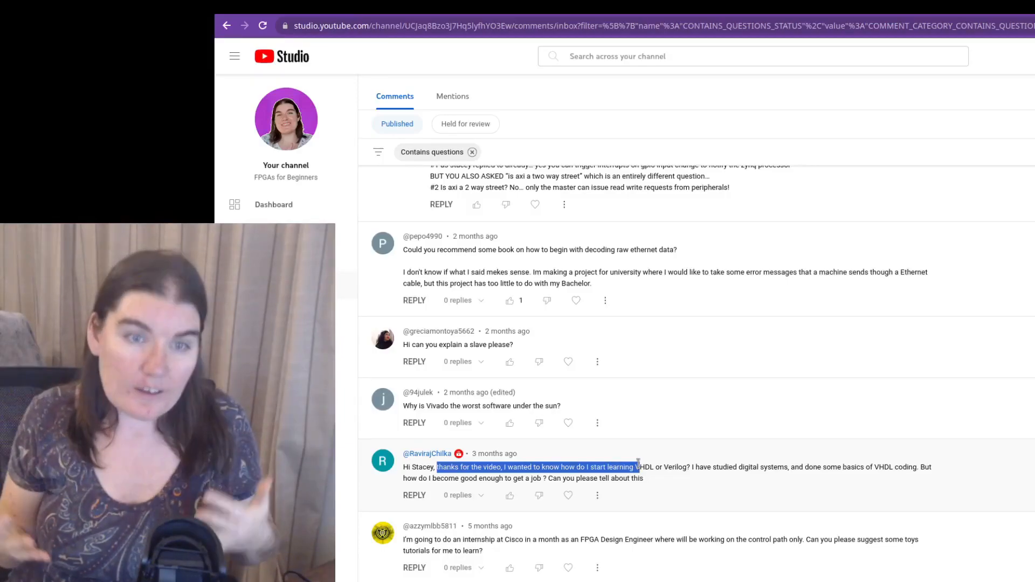
scroll(down, 3)
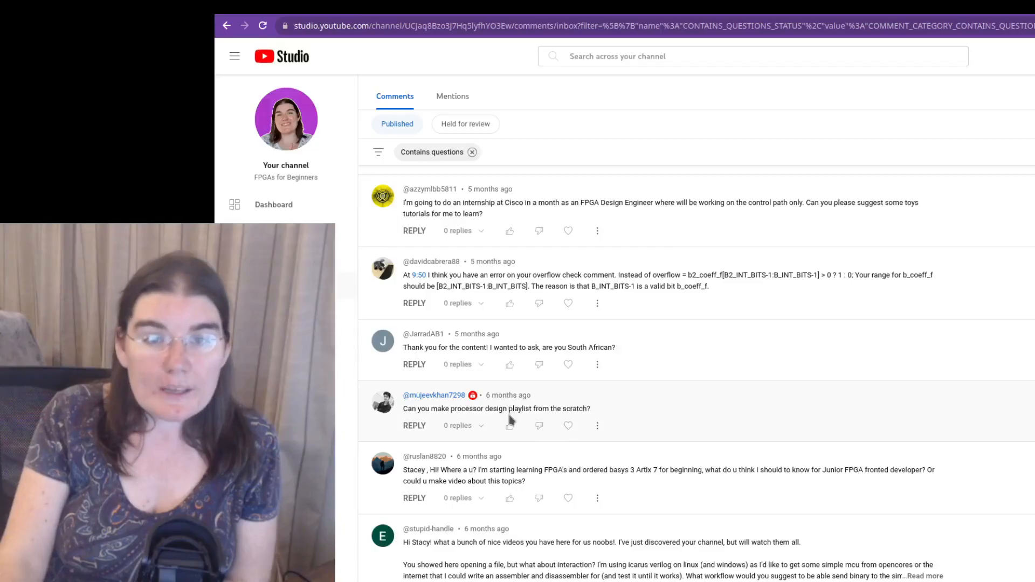
mouse_move(551, 385)
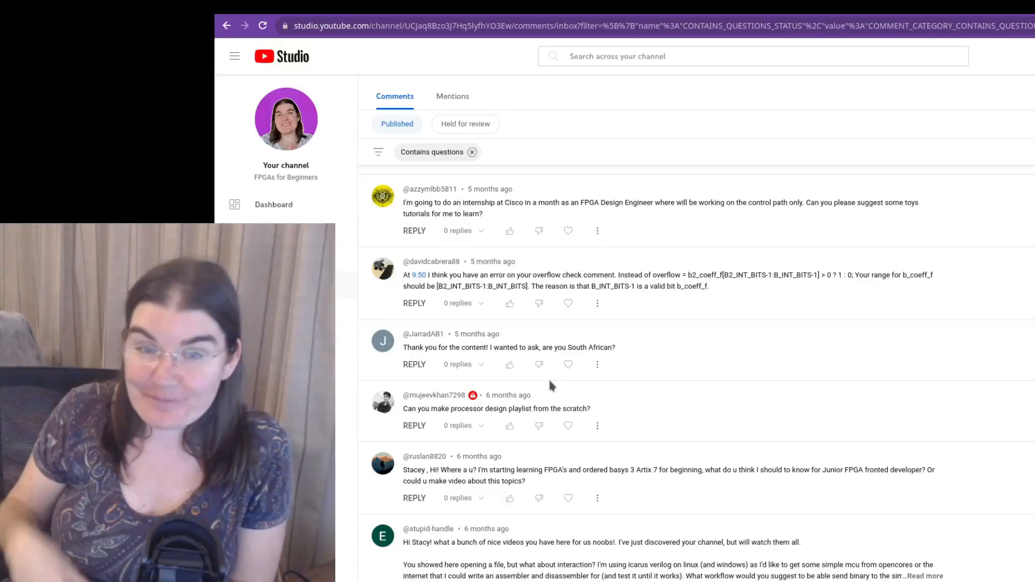
scroll(down, 3)
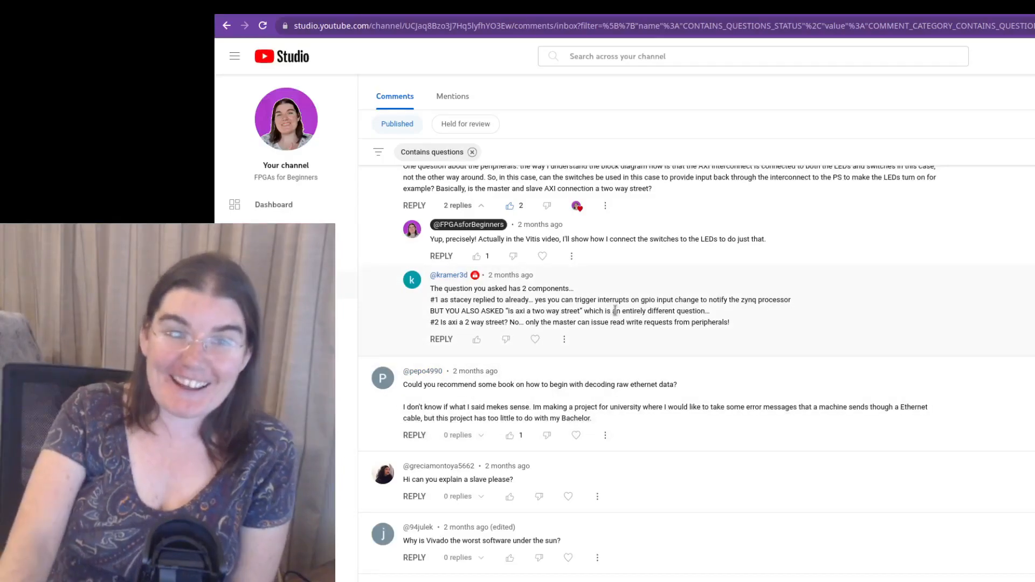
scroll(down, 3)
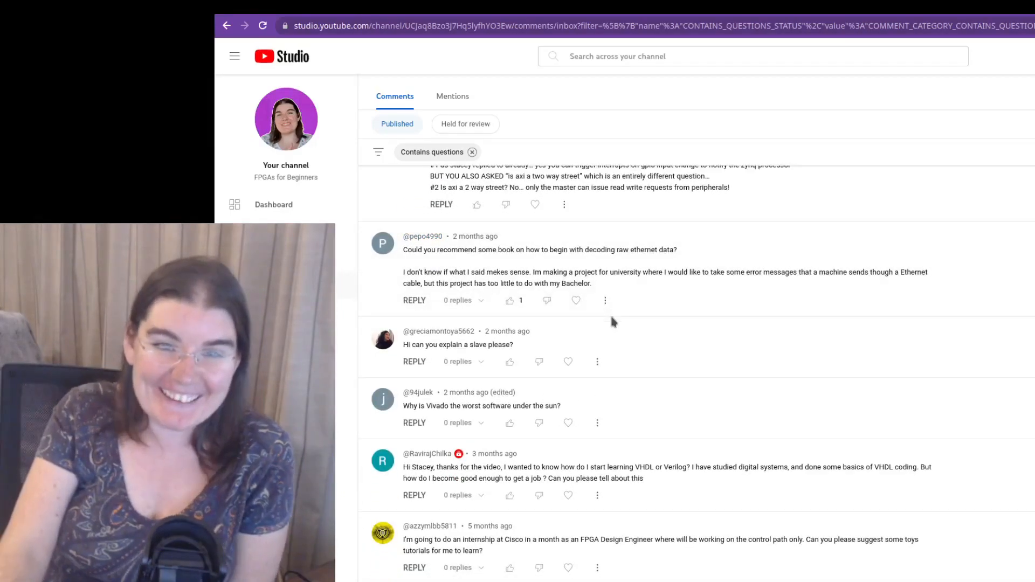
scroll(down, 3)
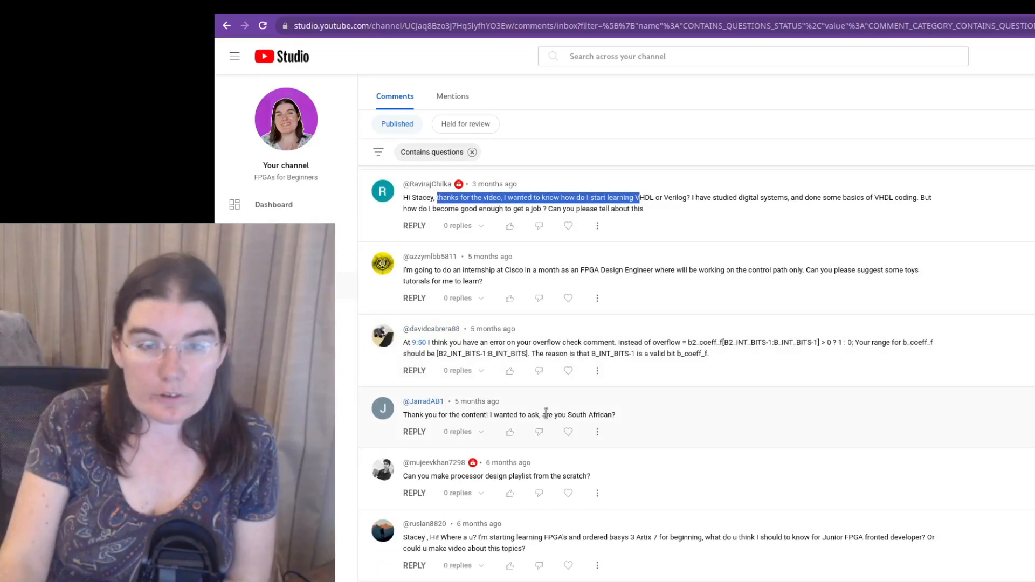
scroll(down, 3)
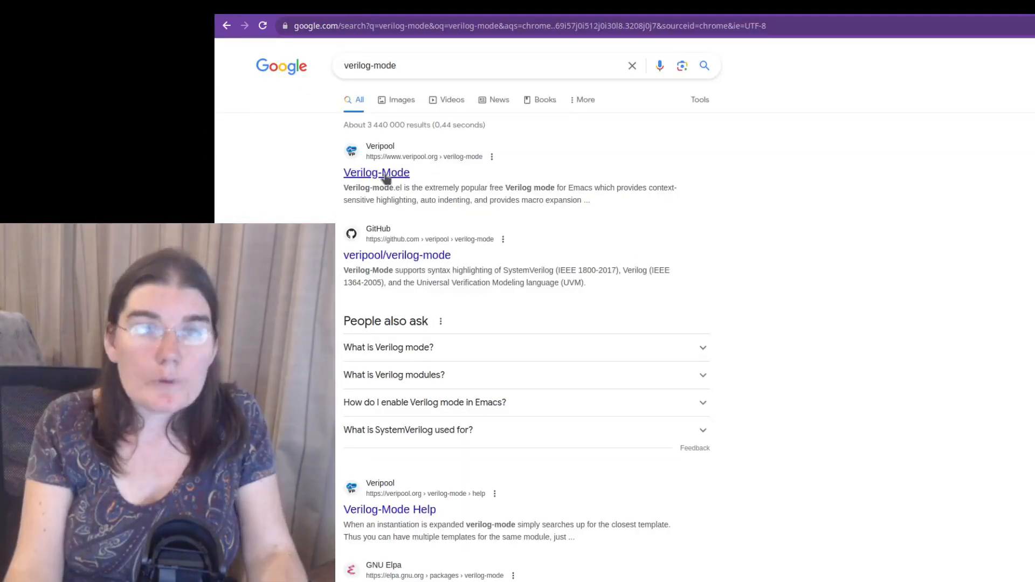
Step: Open the Veripool 'Verilog-Mode' result from the verilog-mode search
click(376, 173)
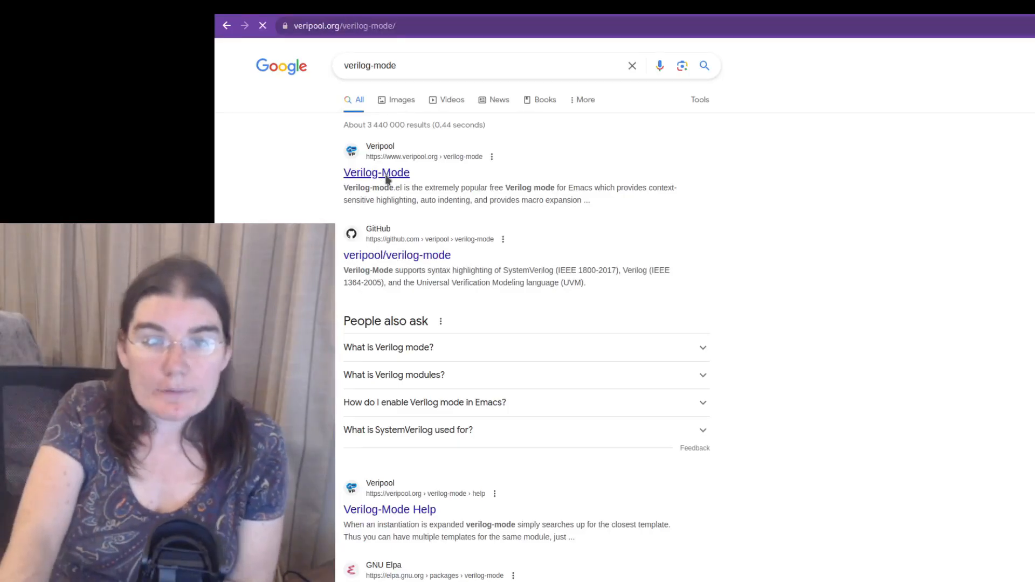
Step: Read through the Verilog-Mode page examples on veripool.org, then return to YouTube Studio
click(376, 172)
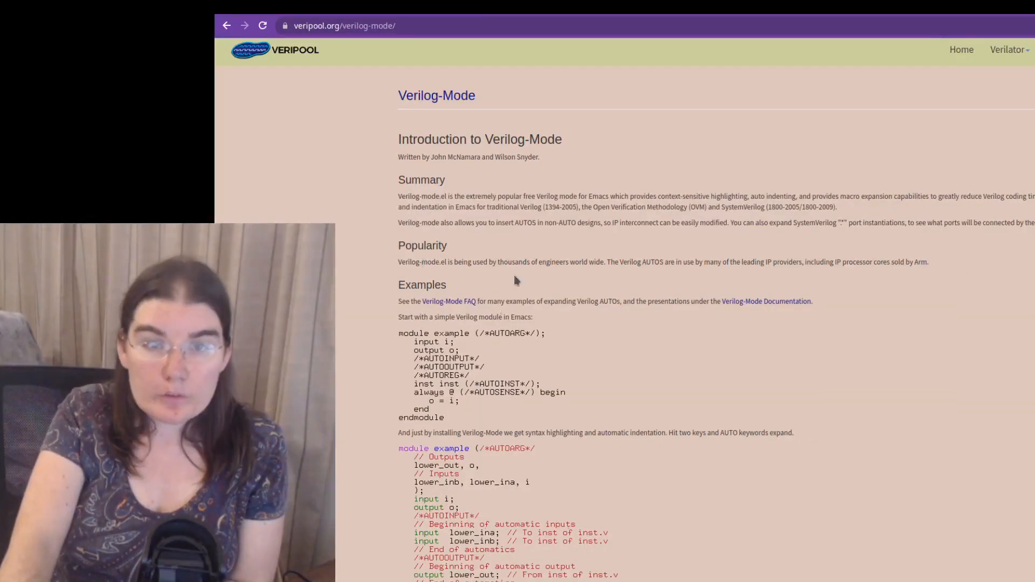
scroll(down, 3)
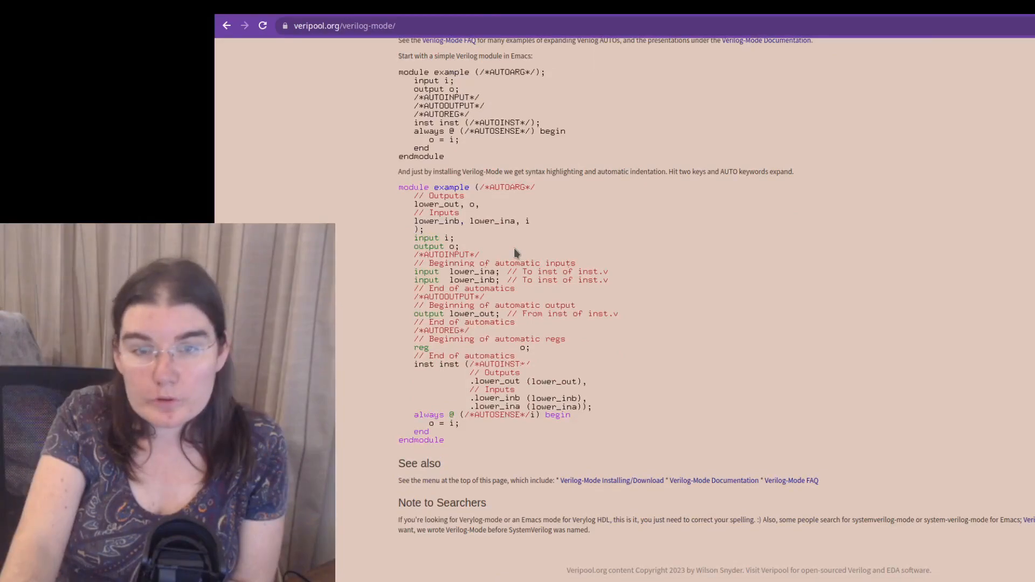
mouse_move(619, 460)
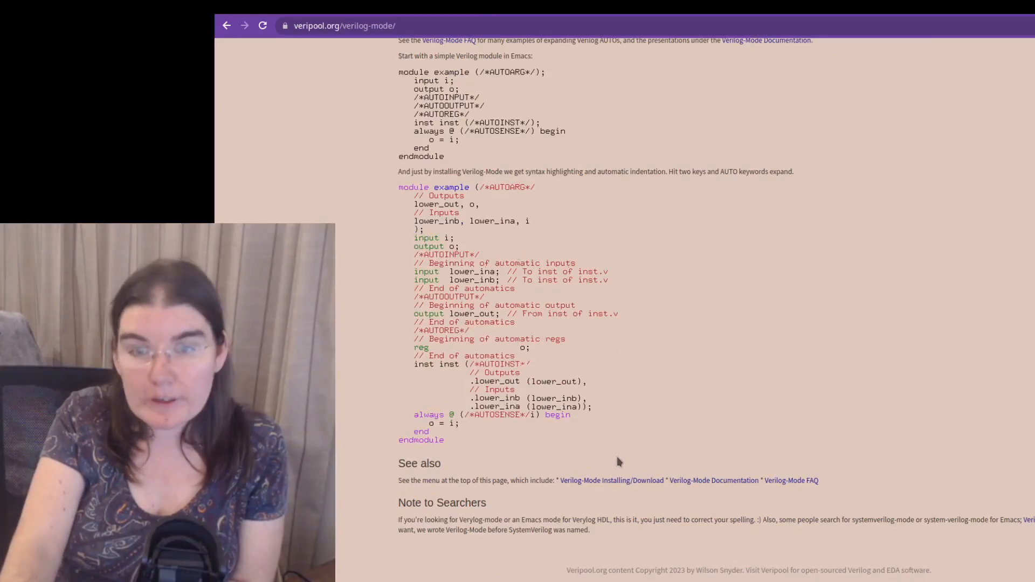
mouse_move(647, 338)
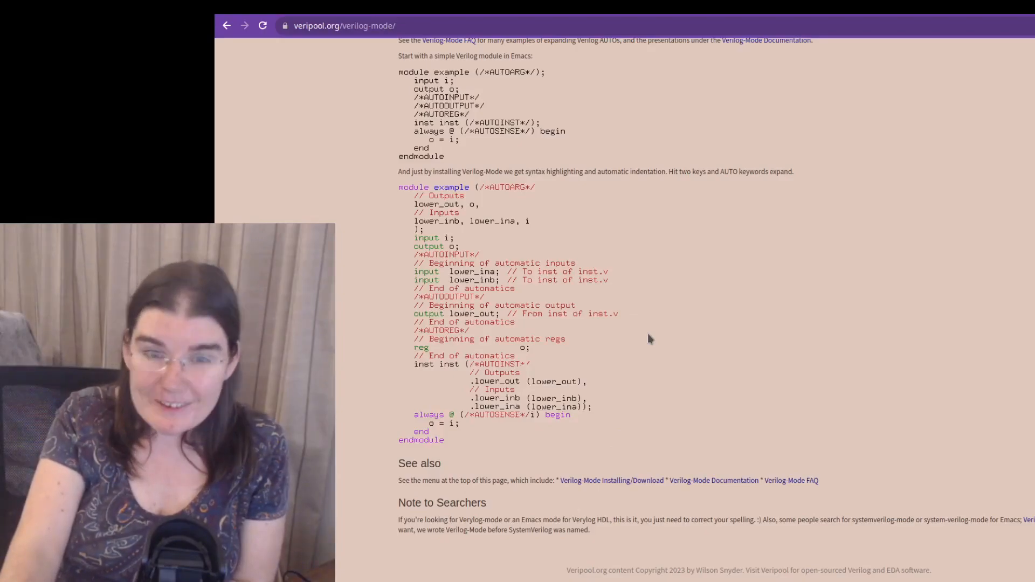
mouse_move(666, 250)
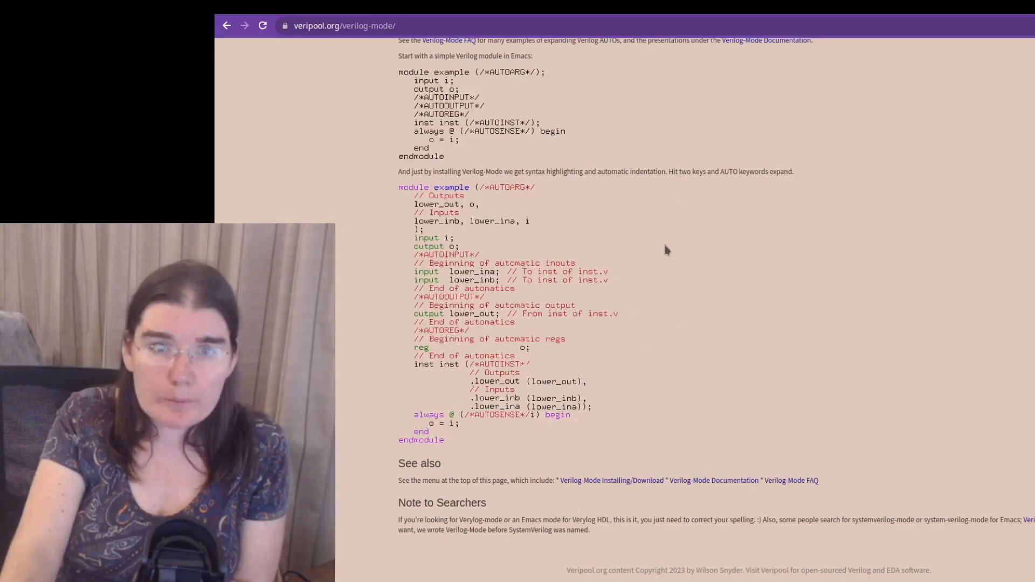
mouse_move(639, 318)
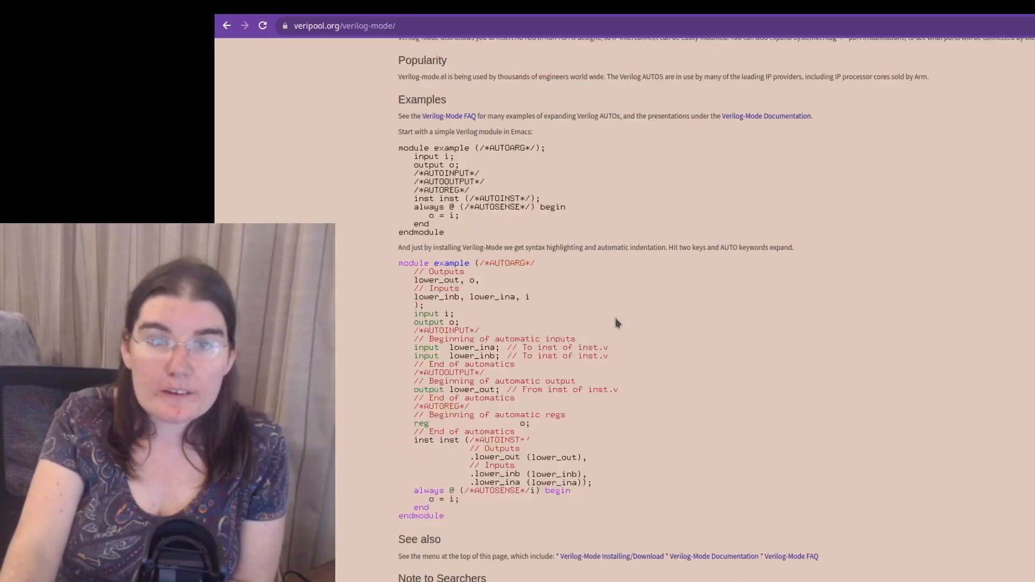
scroll(up, 3)
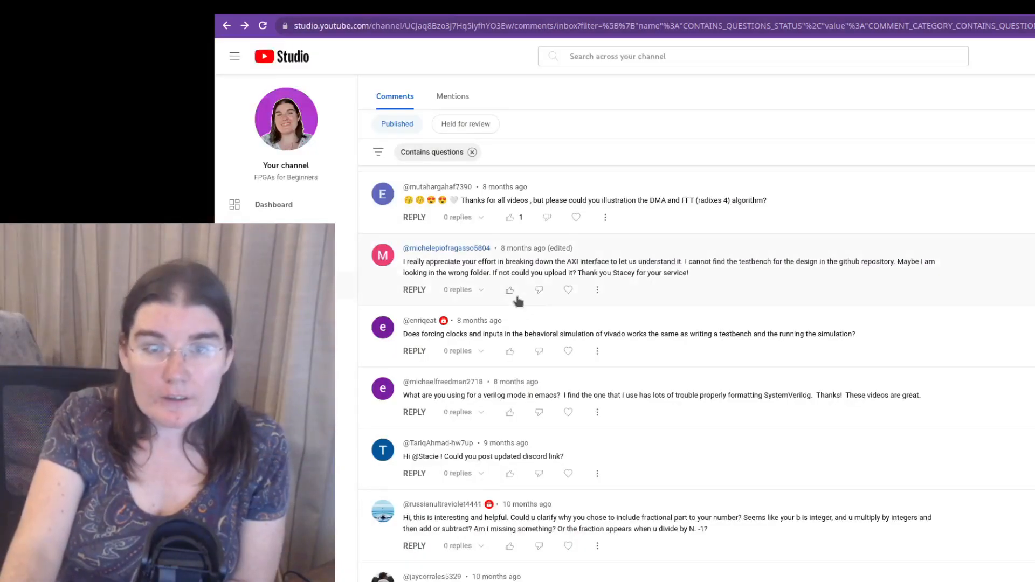
scroll(down, 3)
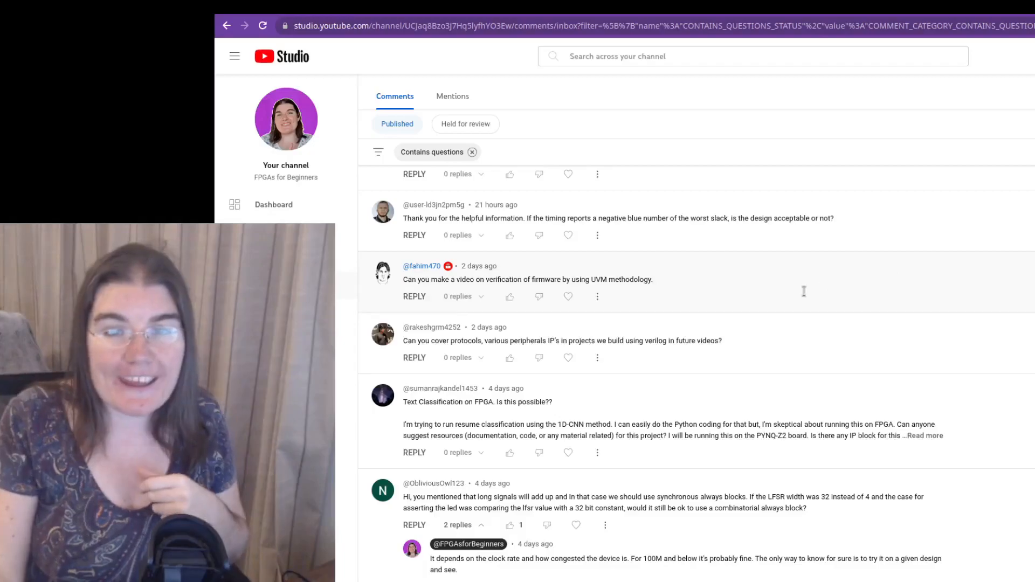
double_click(632, 279)
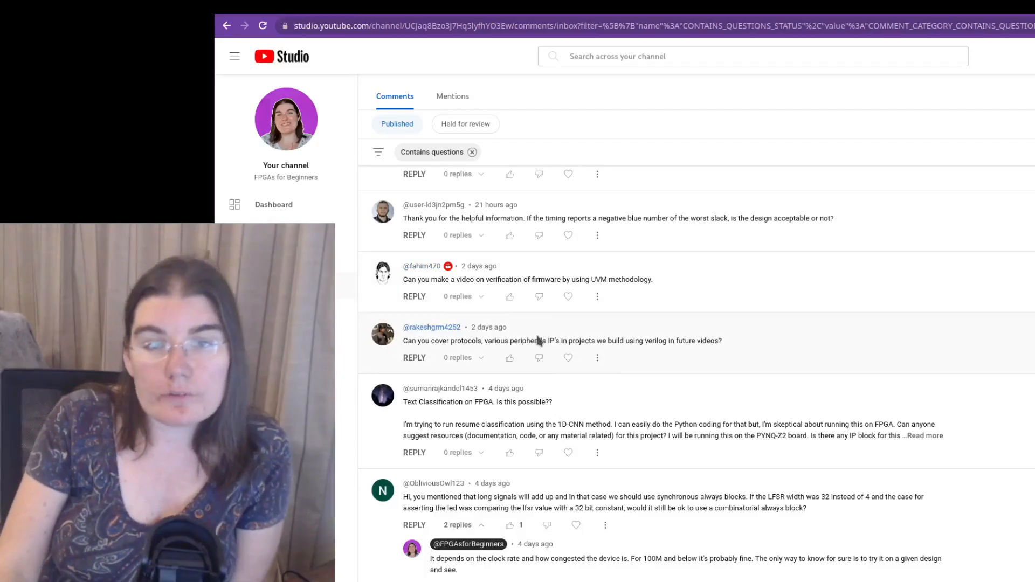
scroll(down, 3)
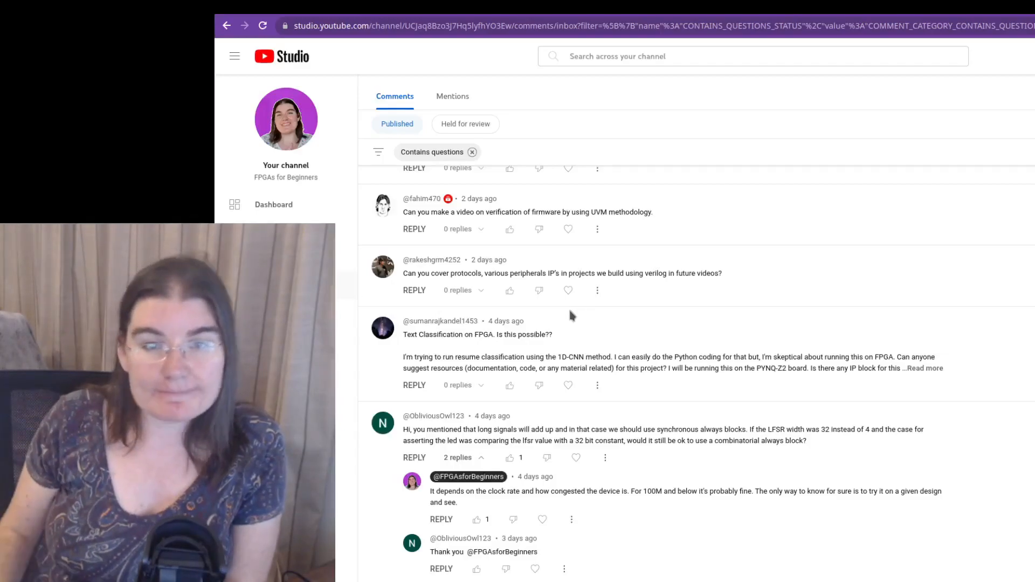
scroll(down, 3)
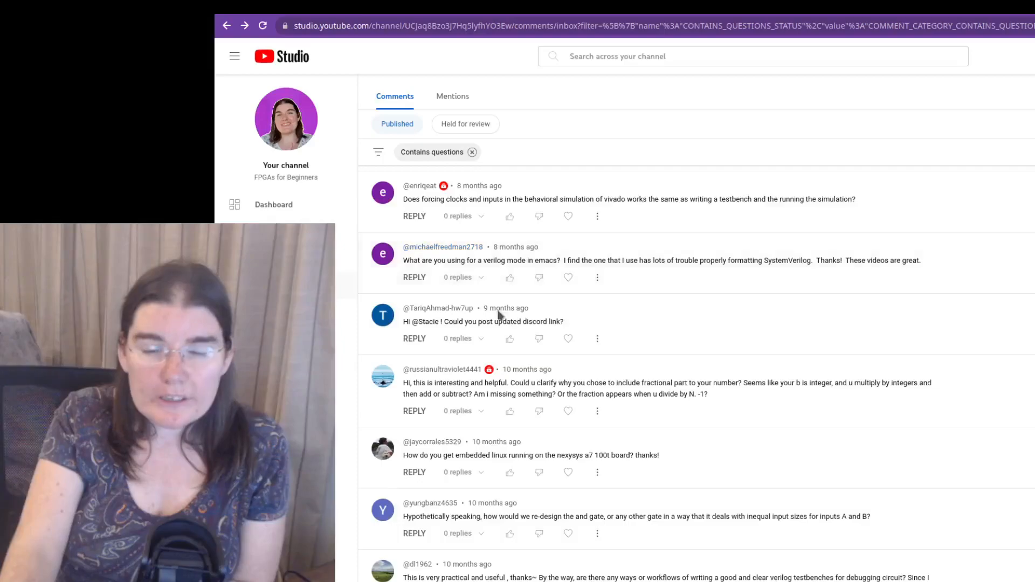
scroll(down, 3)
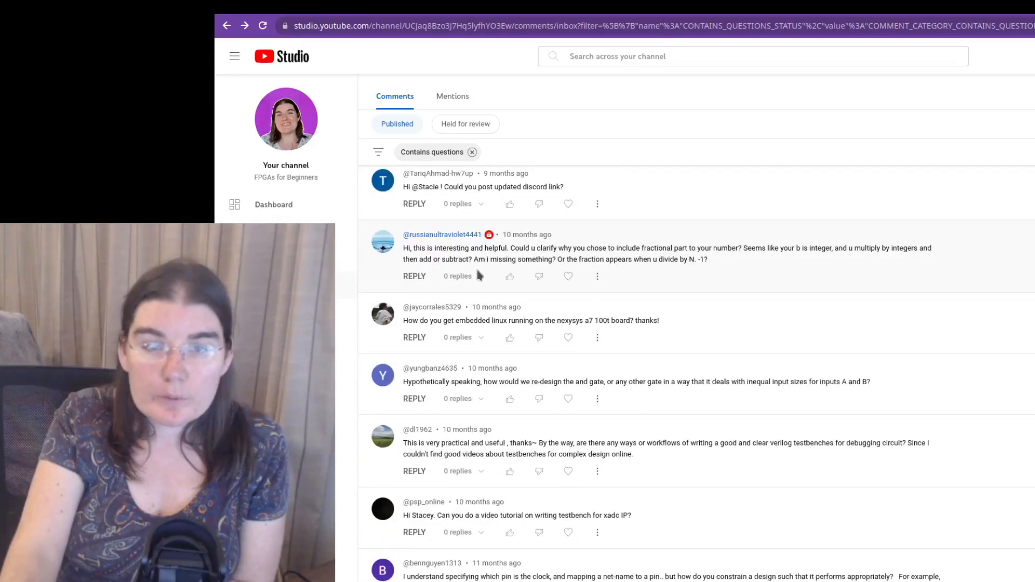
scroll(down, 3)
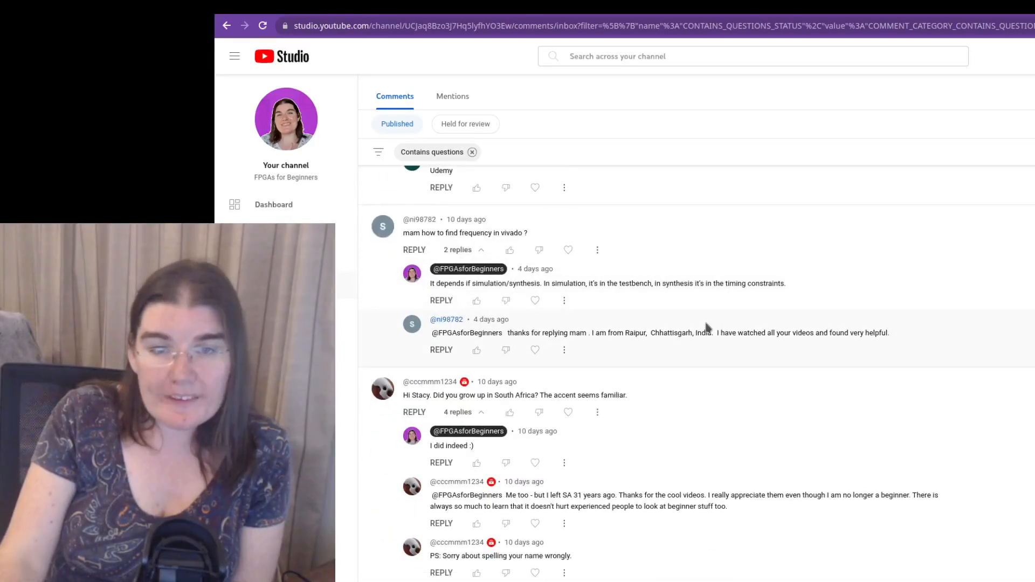
scroll(down, 3)
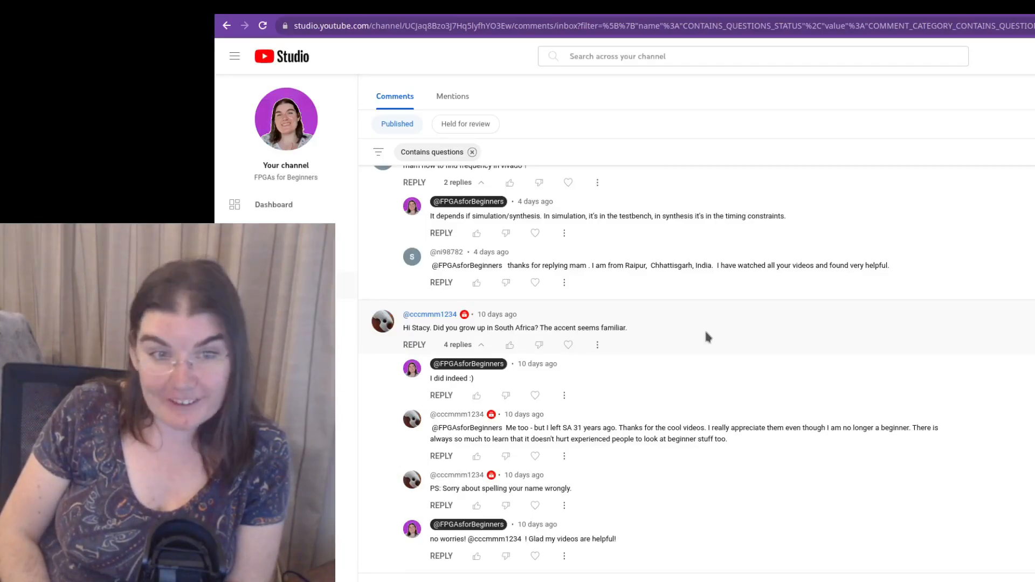
scroll(down, 3)
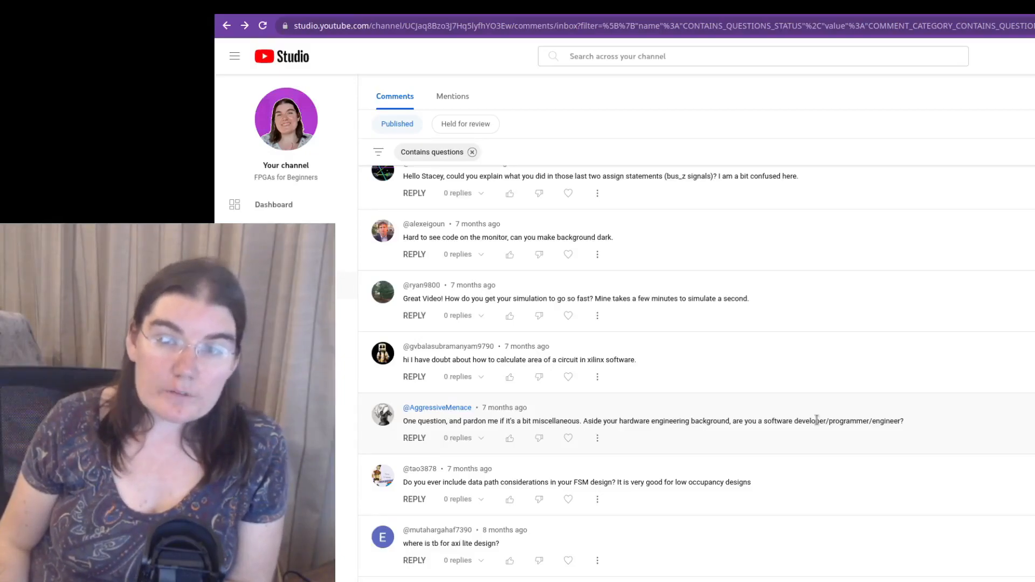
scroll(down, 3)
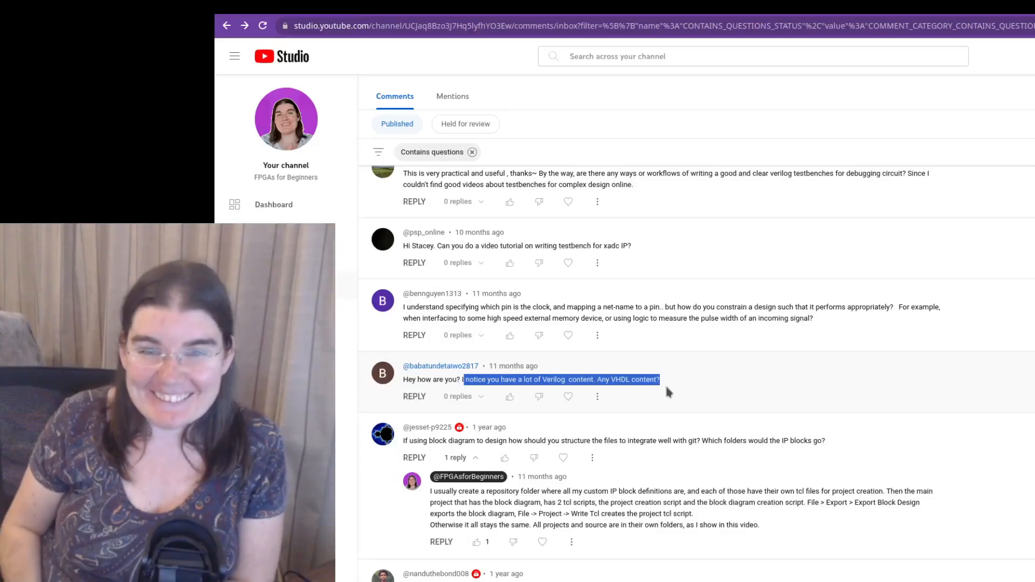
mouse_move(507, 355)
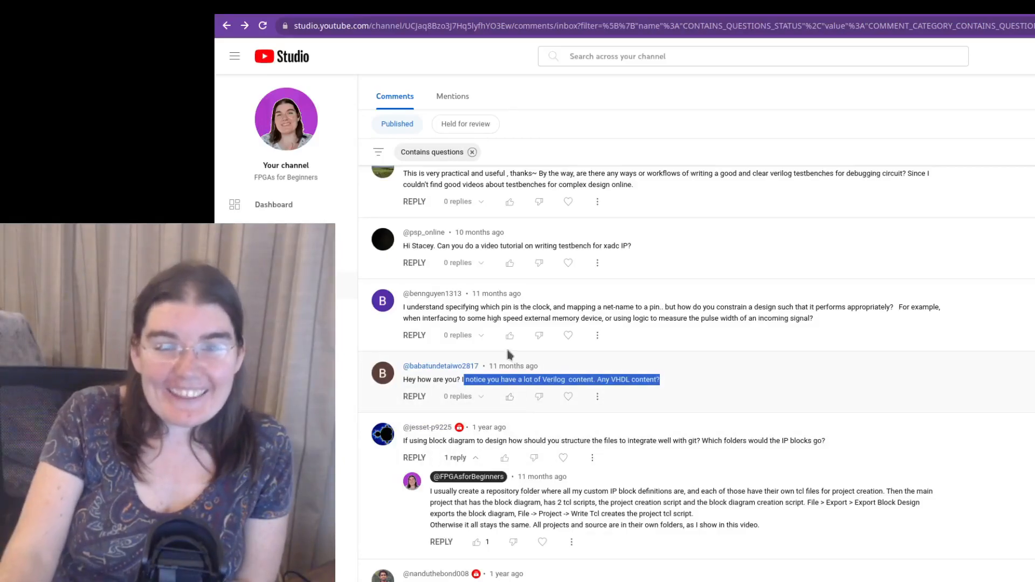
scroll(down, 3)
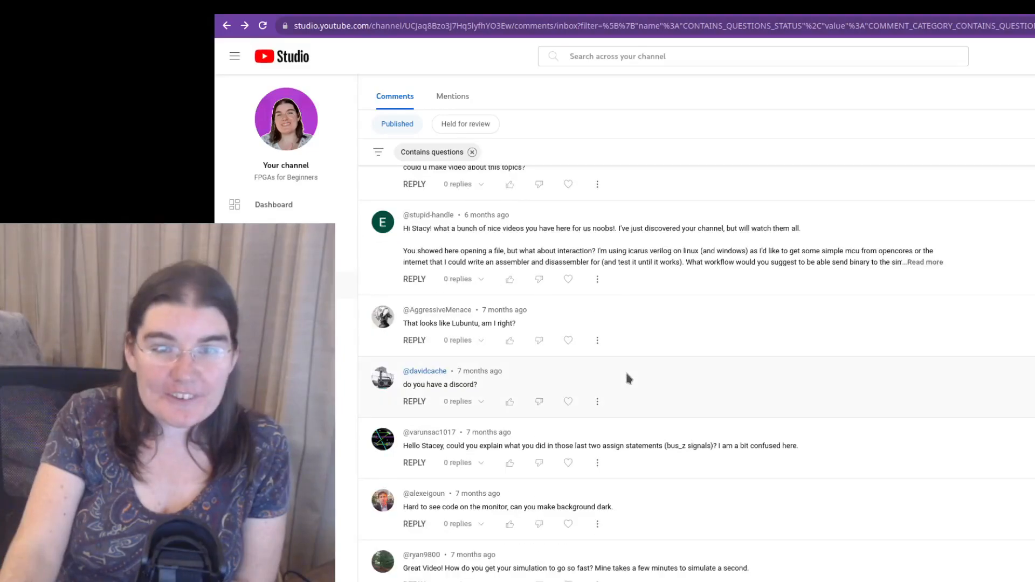
scroll(up, 3)
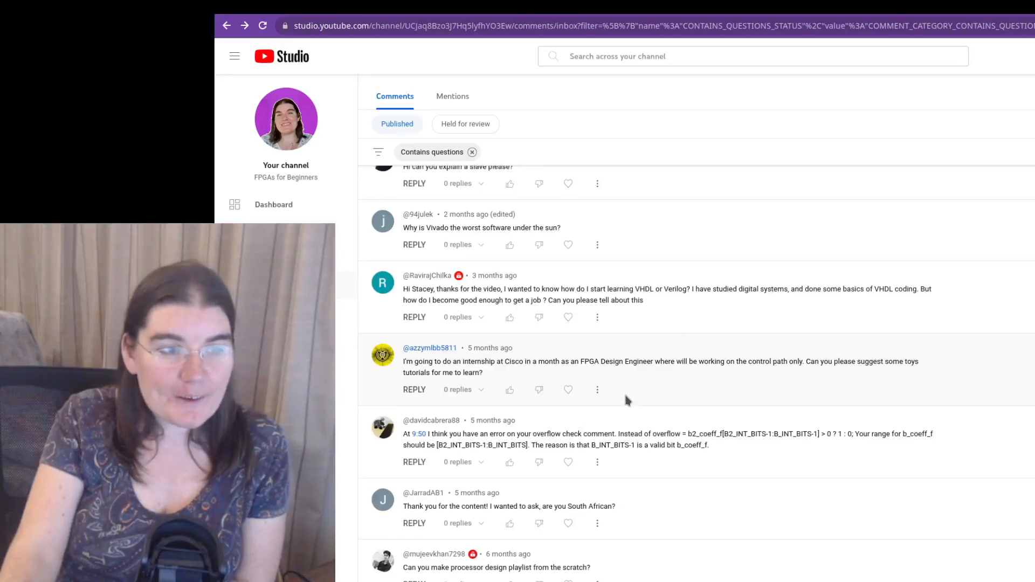
scroll(up, 3)
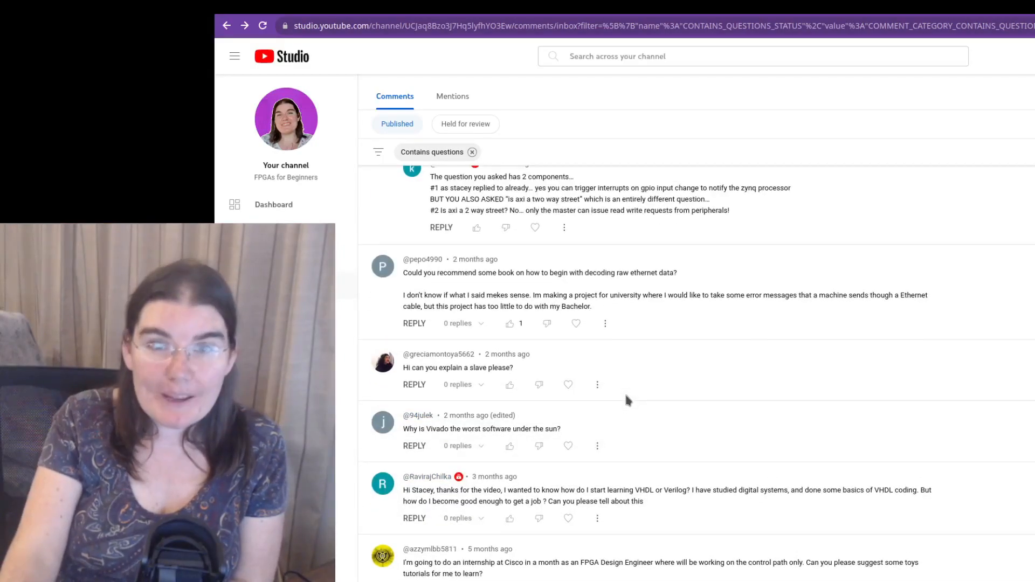